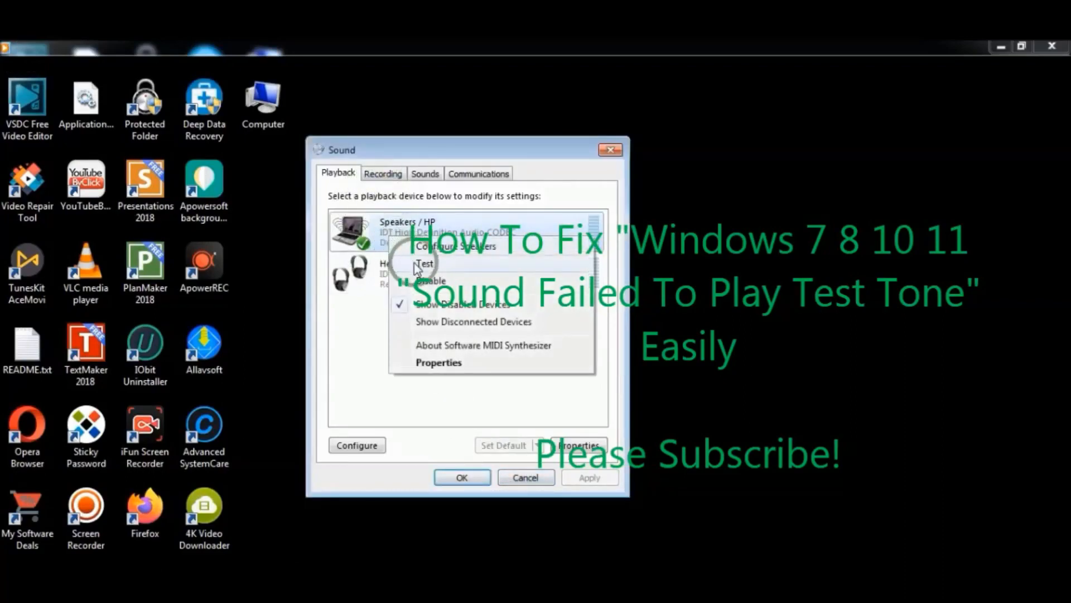
Step: Attempt a speaker test tone and dismiss the failed-test error
{"action": "left_click", "coordinate": [424, 264]}
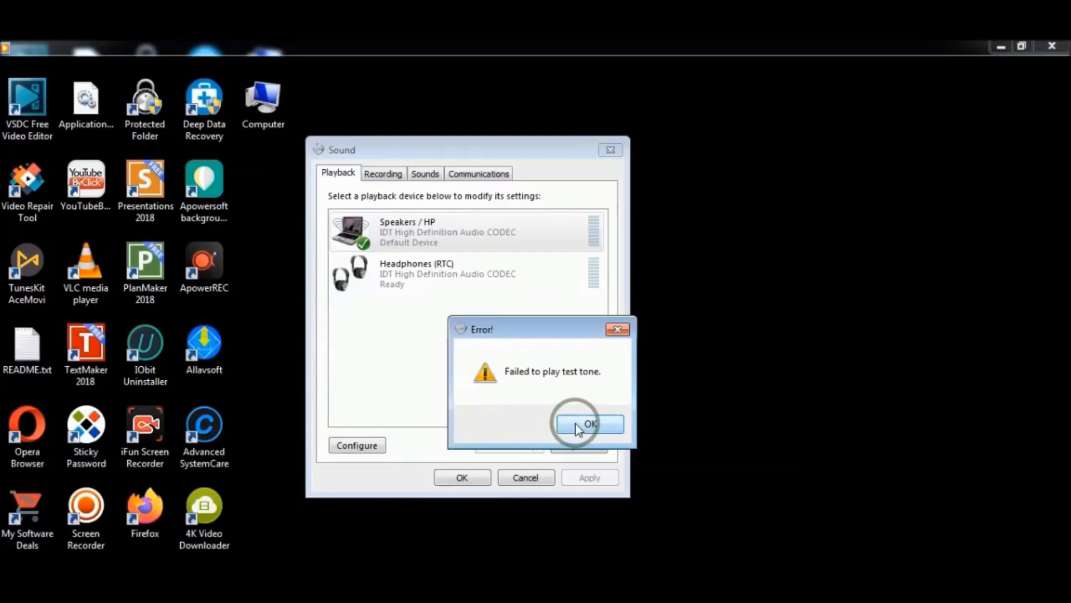
{"action": "left_click", "coordinate": [589, 424]}
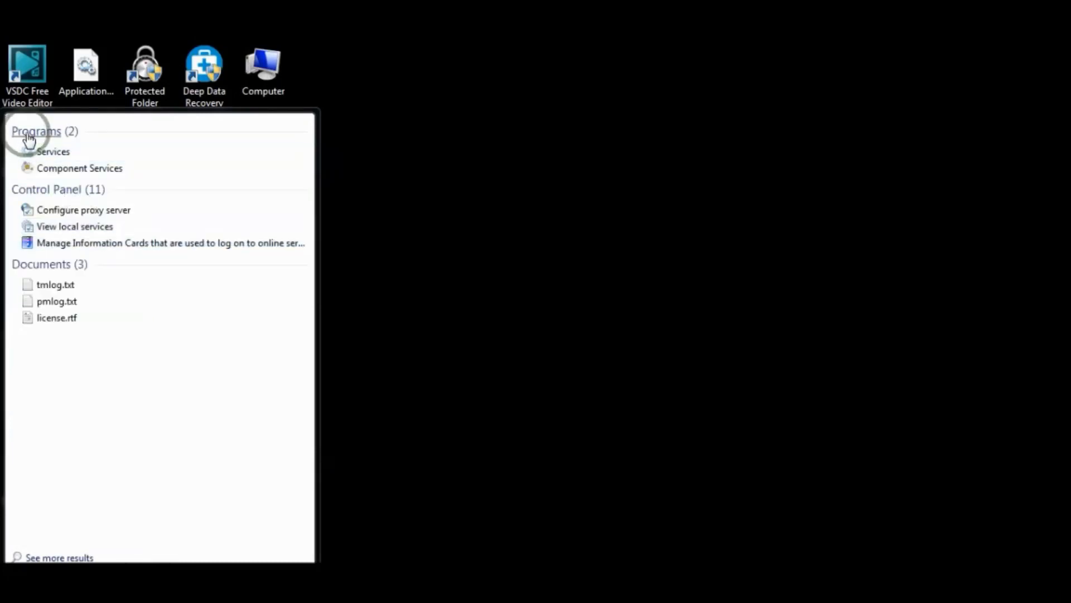
Step: Bring up the Services list full screen and the Windows Audio service's properties
{"action": "left_click", "coordinate": [772, 513]}
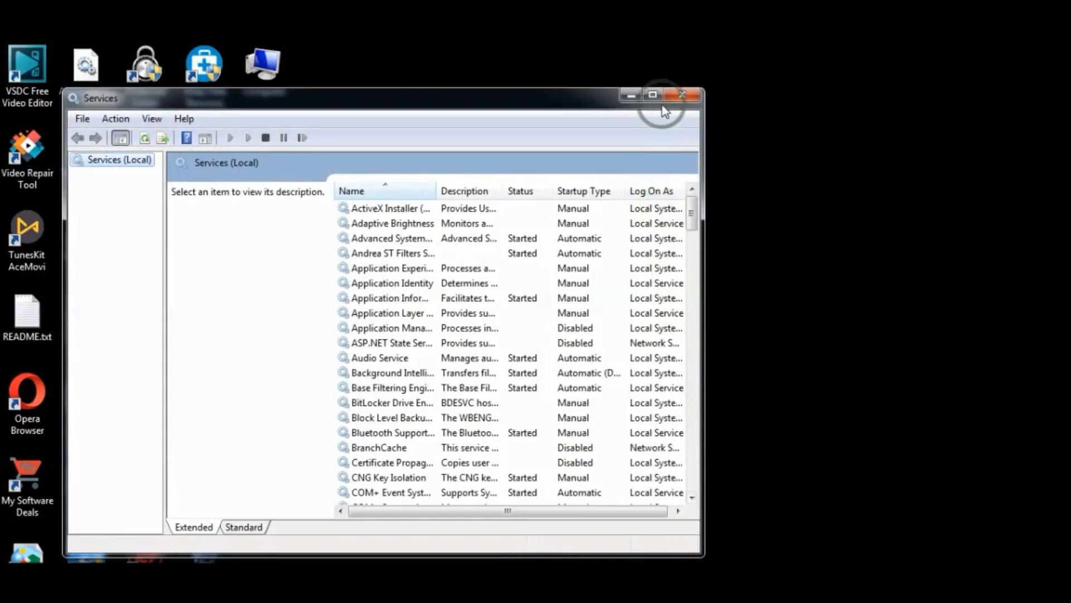
{"action": "left_click", "coordinate": [652, 95]}
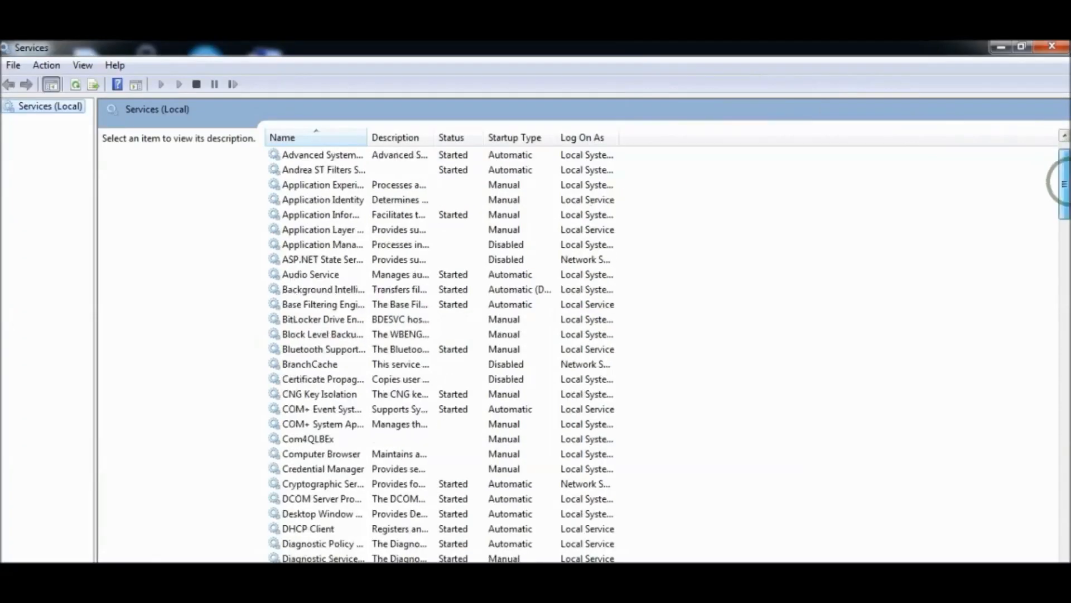
{"action": "scroll", "scroll_direction": "up", "scroll_amount": 3}
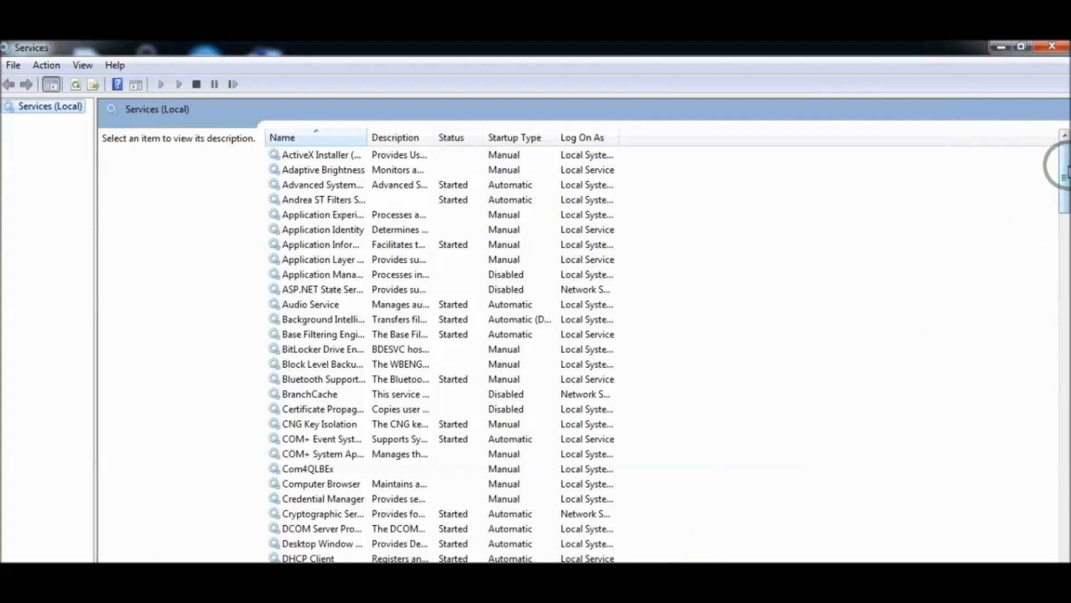
{"action": "double_click", "coordinate": [315, 274]}
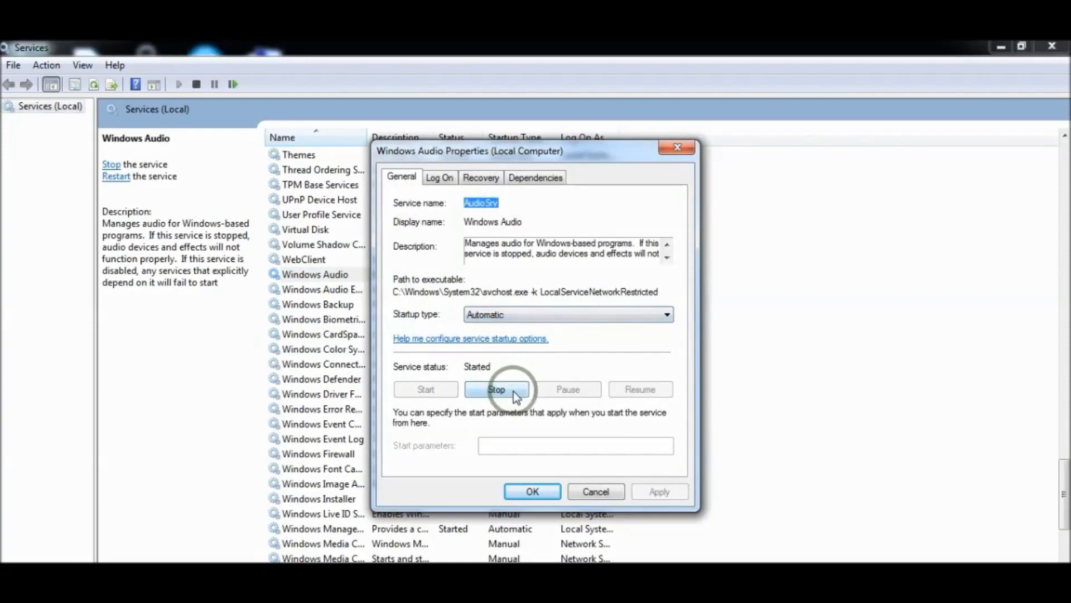
Step: Stop and then start the Windows Audio service so it reads Started
{"action": "left_click", "coordinate": [497, 389]}
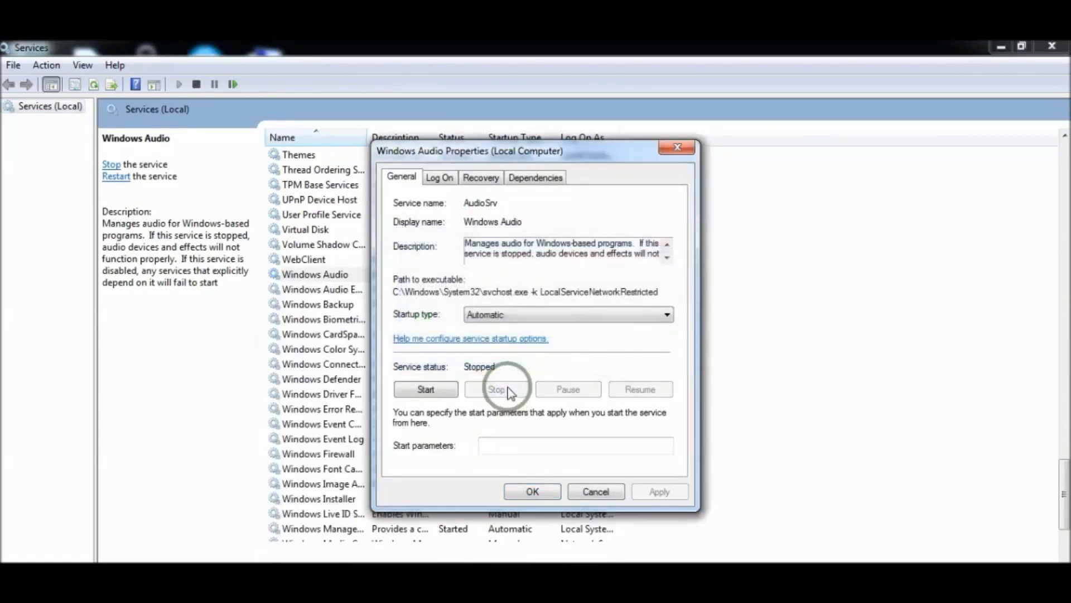
{"action": "left_click", "coordinate": [425, 389]}
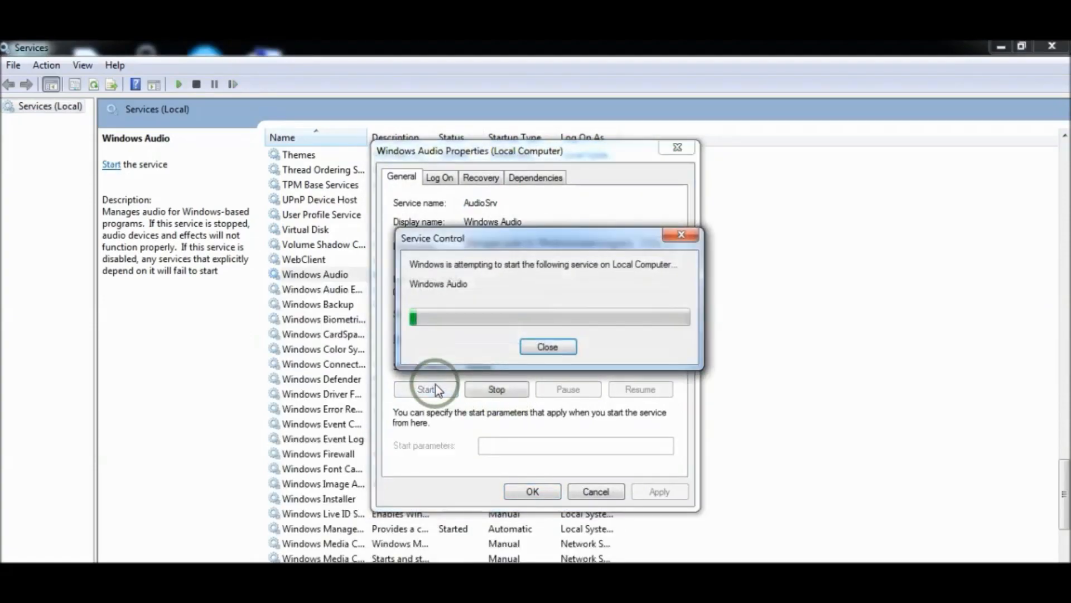
{"action": "left_click", "coordinate": [547, 346]}
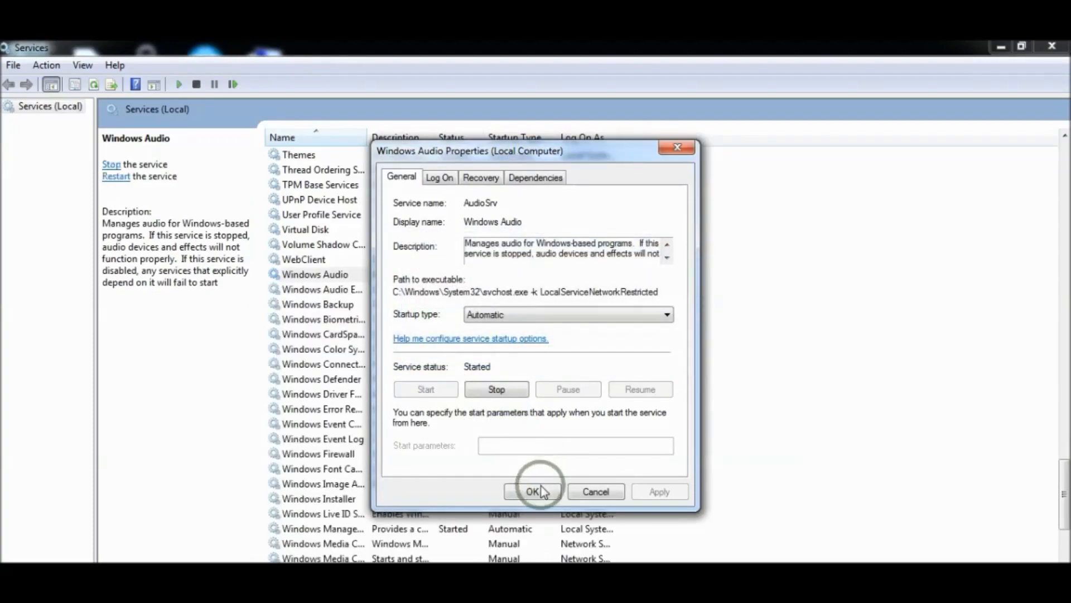
Step: Close the Windows Audio properties and begin a new task in Task Manager
{"action": "left_click", "coordinate": [534, 491]}
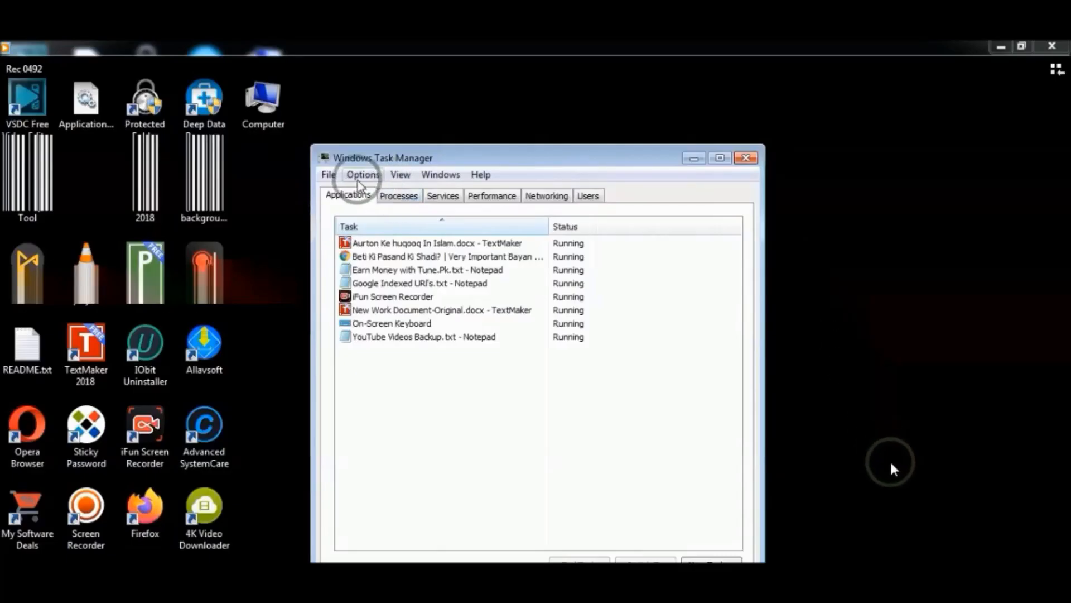
{"action": "left_click", "coordinate": [328, 174]}
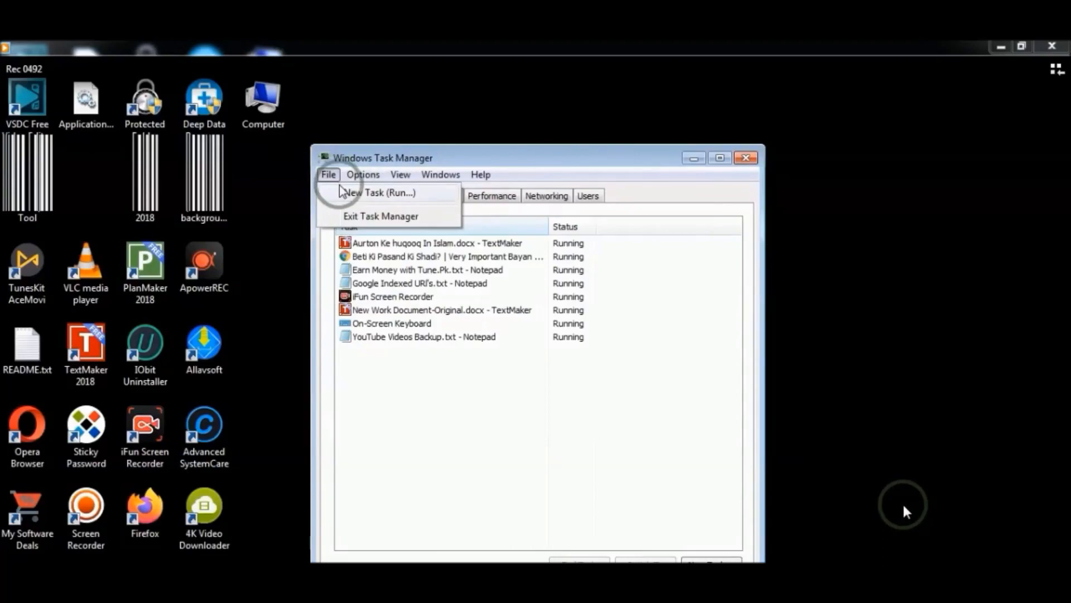
{"action": "left_click", "coordinate": [381, 192]}
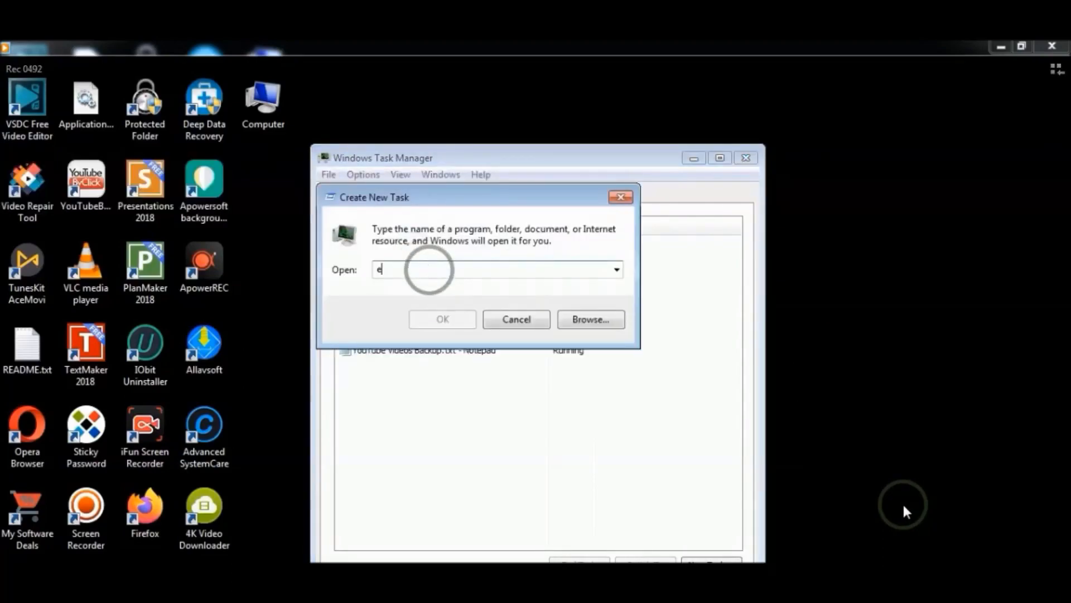
Step: Run 'explorer' as the new task to bring back the desktop and Start menu
{"action": "type", "text": "xplo"}
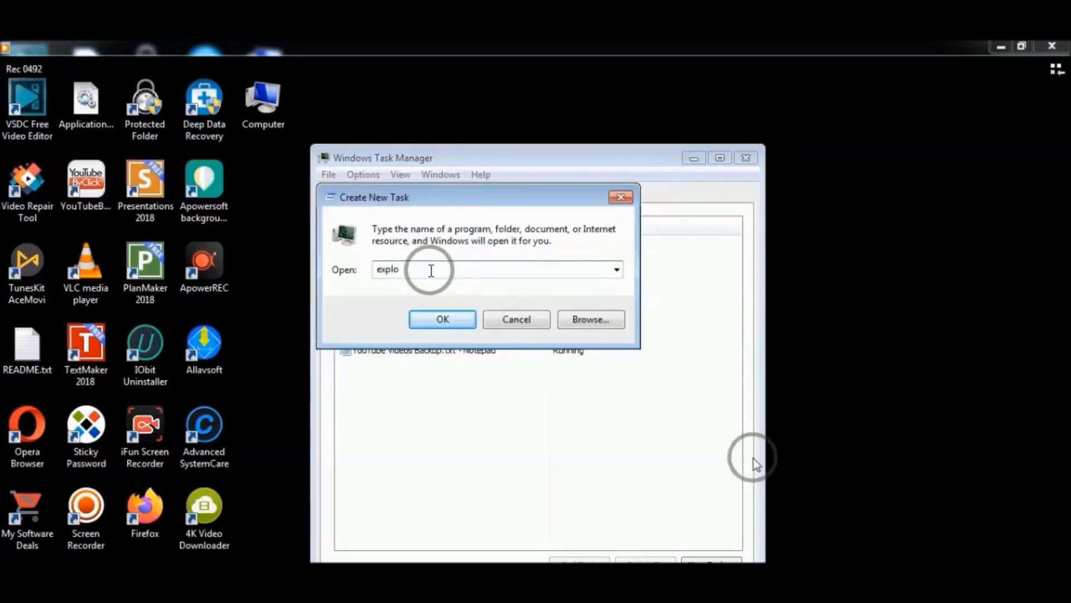
{"action": "type", "text": "rer"}
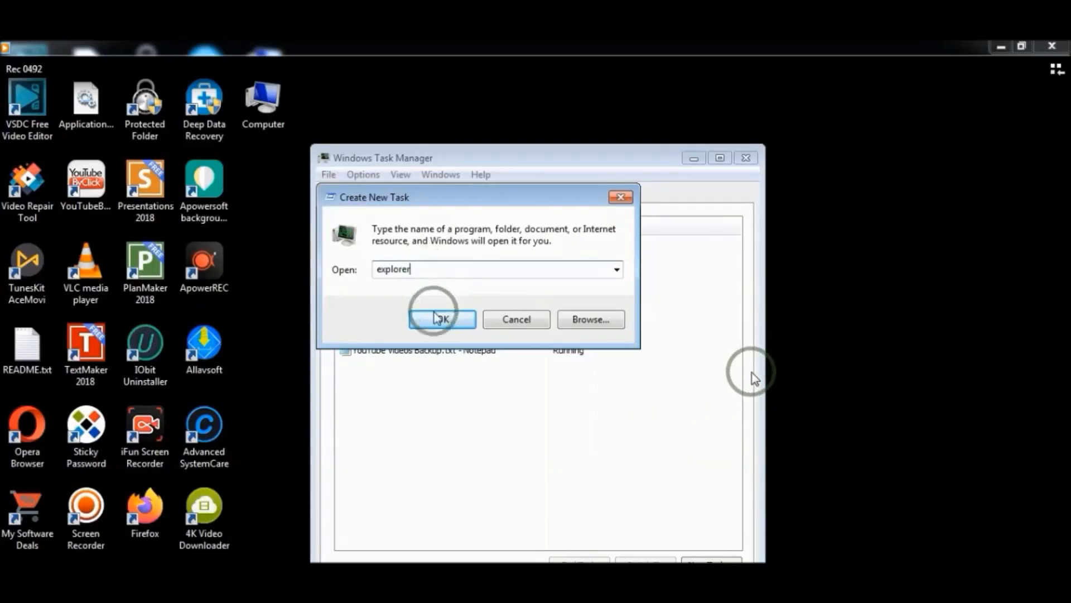
{"action": "left_click", "coordinate": [442, 319]}
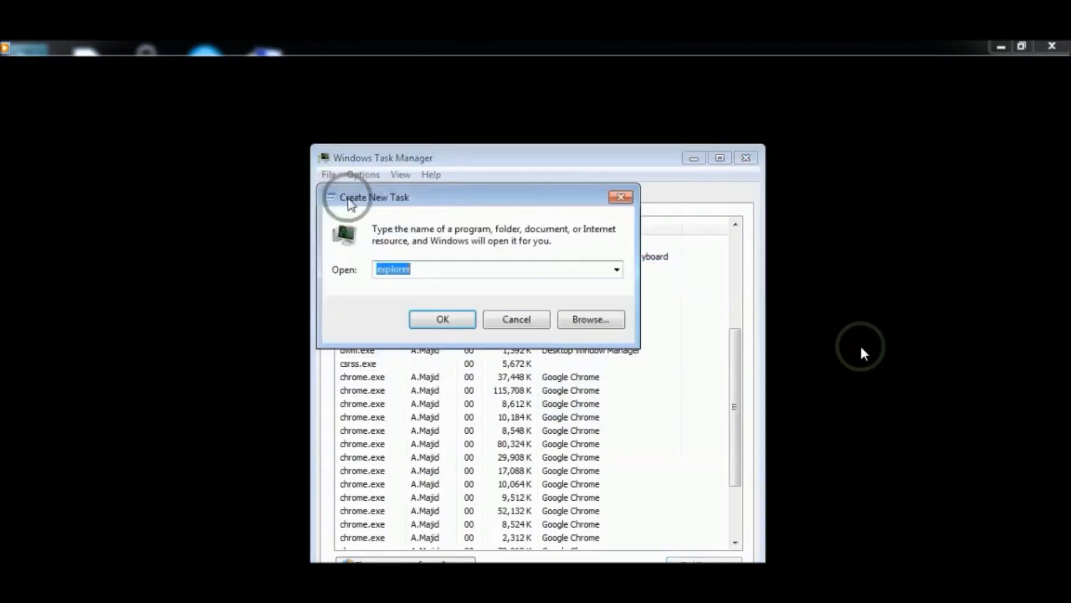
{"action": "left_click", "coordinate": [442, 319]}
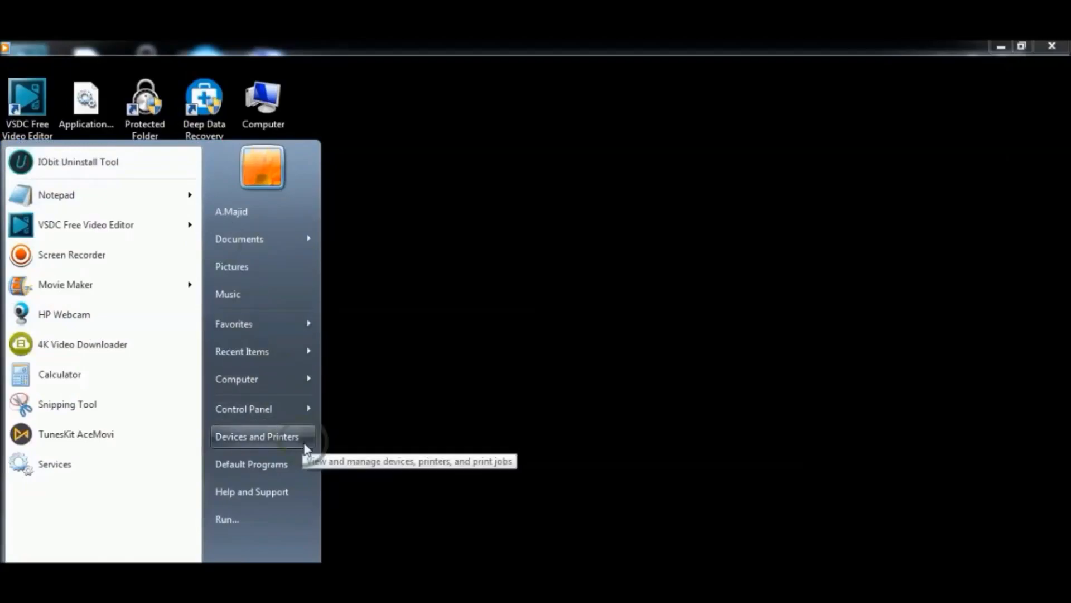
Step: Open Device Manager for this computer from the Start menu's Manage option
{"action": "left_click", "coordinate": [257, 437]}
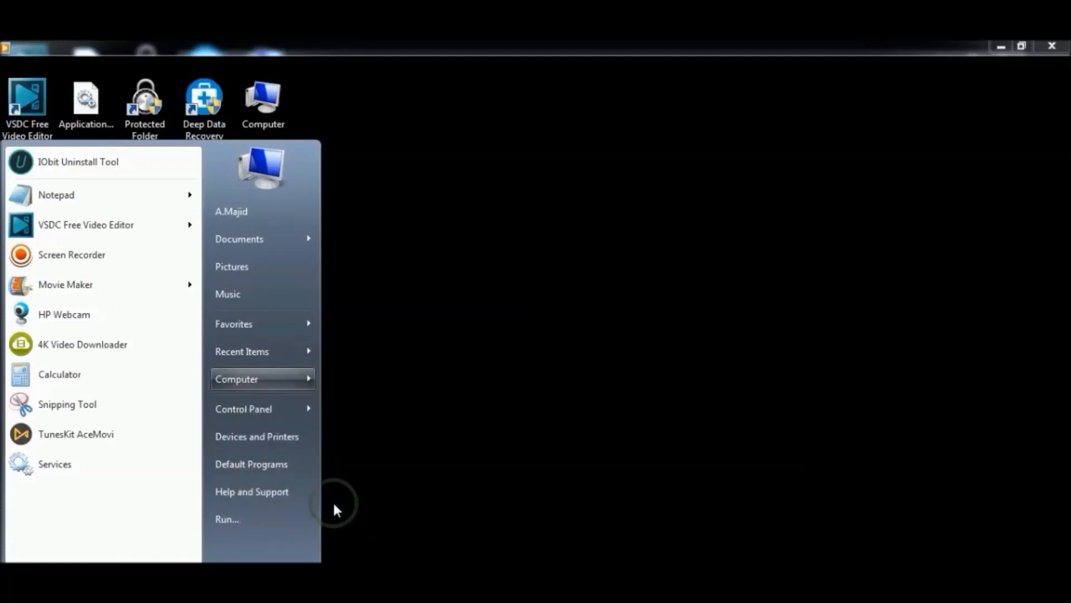
{"action": "left_click", "coordinate": [237, 378]}
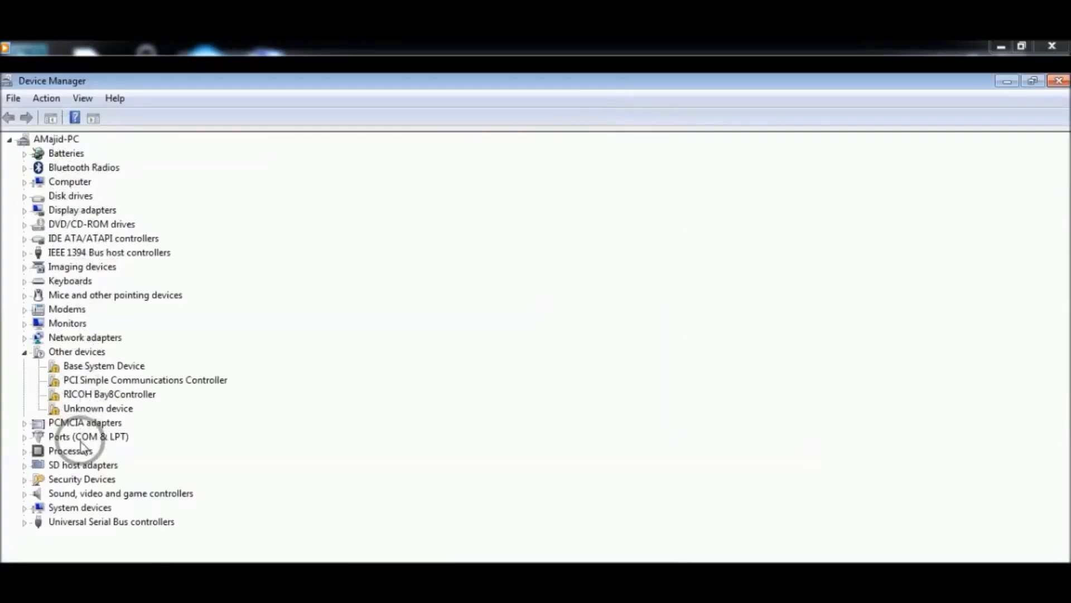
{"action": "mouse_move", "coordinate": [96, 519]}
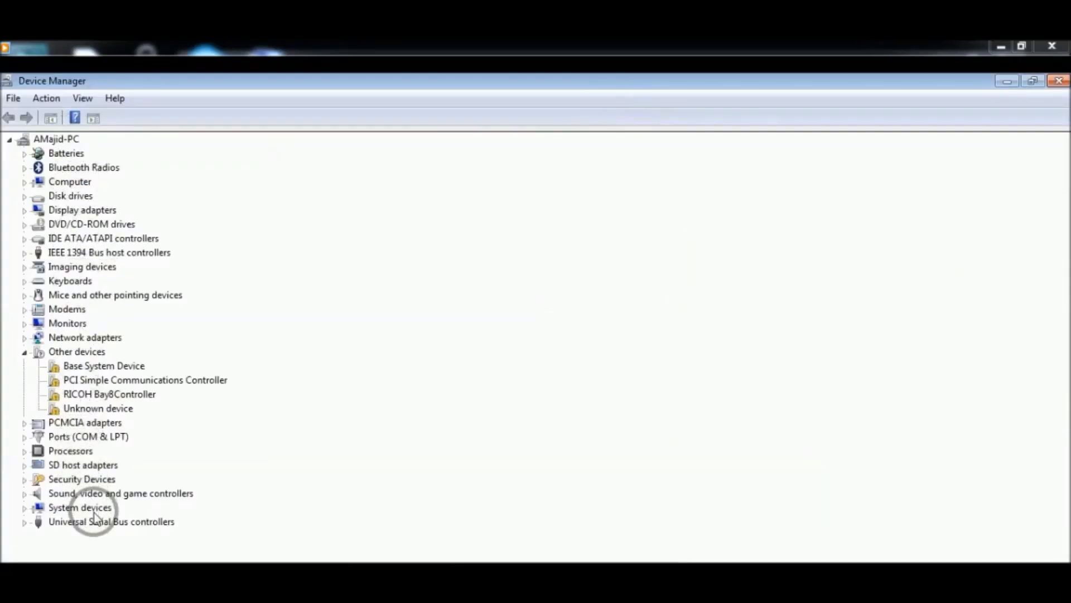
Step: Rescan Sound, video and game controllers for hardware changes and troubleshoot playback on Speakers / HP
{"action": "left_click", "coordinate": [121, 492]}
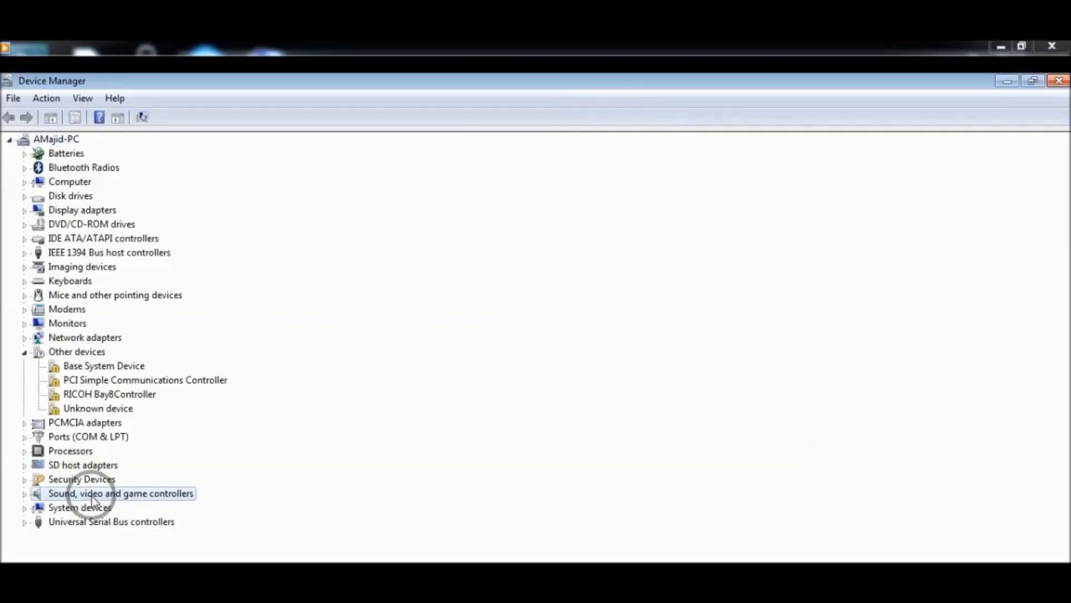
{"action": "left_click", "coordinate": [142, 117]}
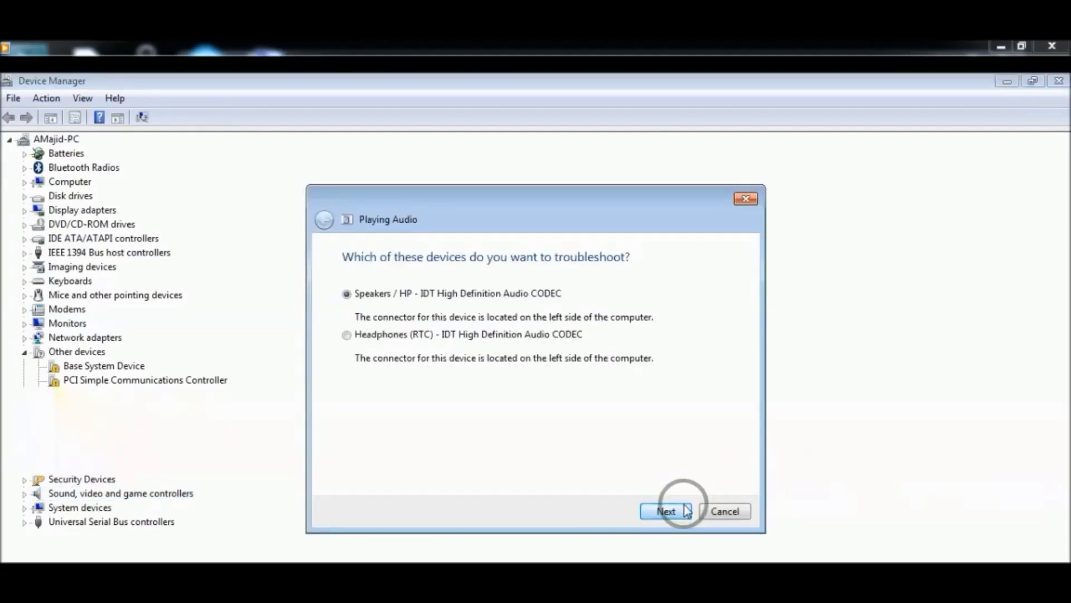
{"action": "left_click", "coordinate": [664, 511]}
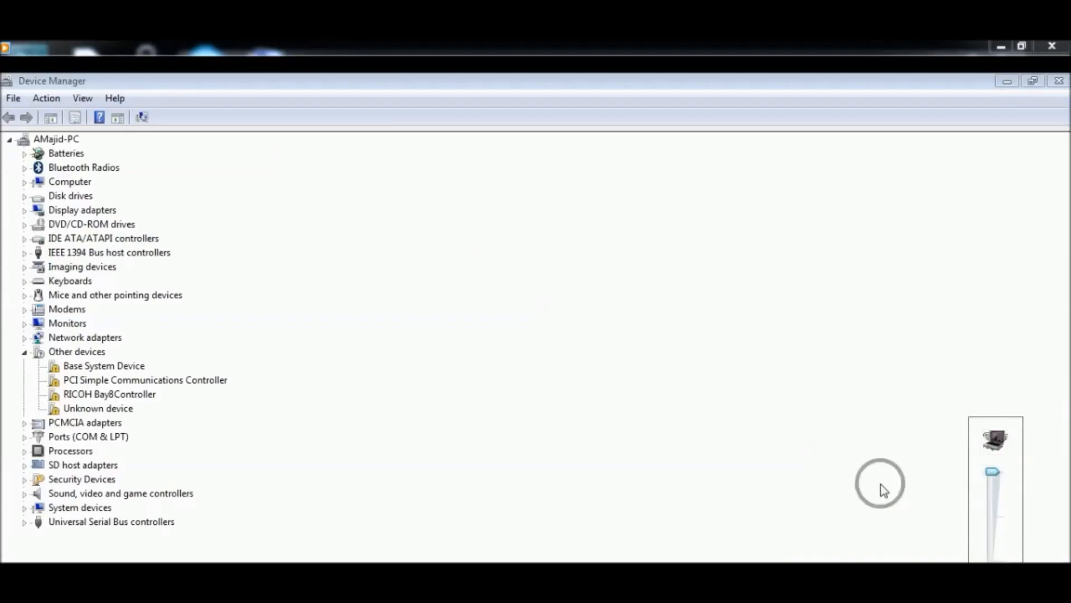
{"action": "left_click", "coordinate": [120, 492]}
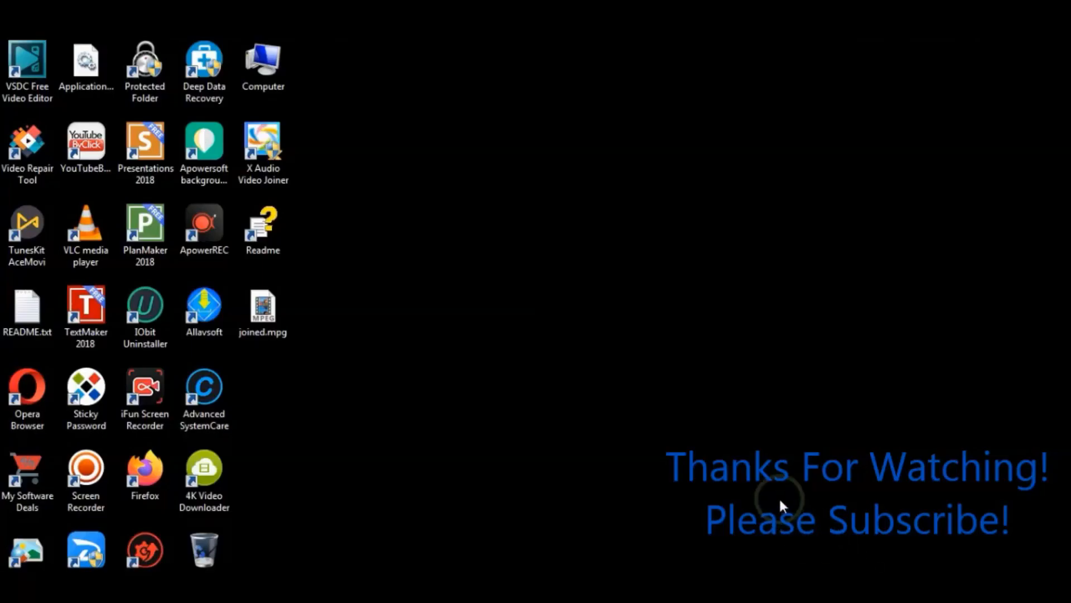
{"action": "mouse_move", "coordinate": [445, 335]}
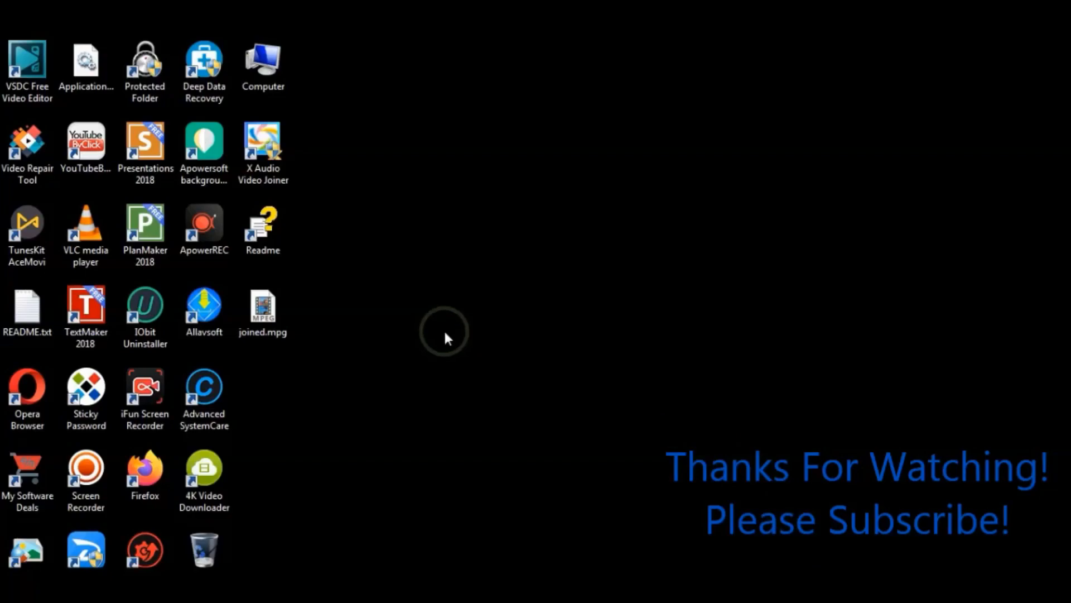
{"action": "mouse_move", "coordinate": [470, 335]}
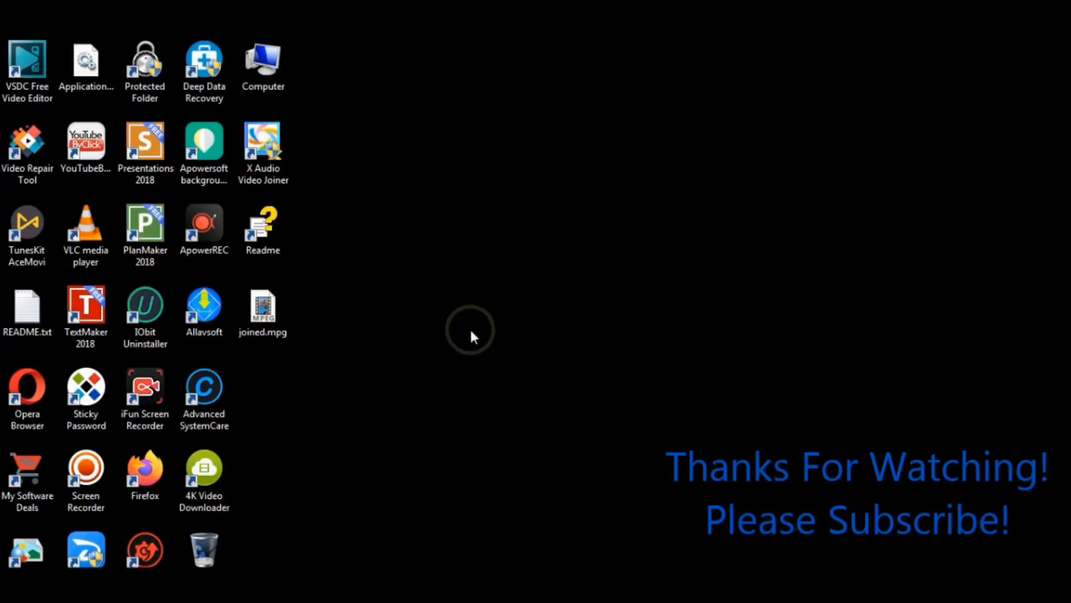